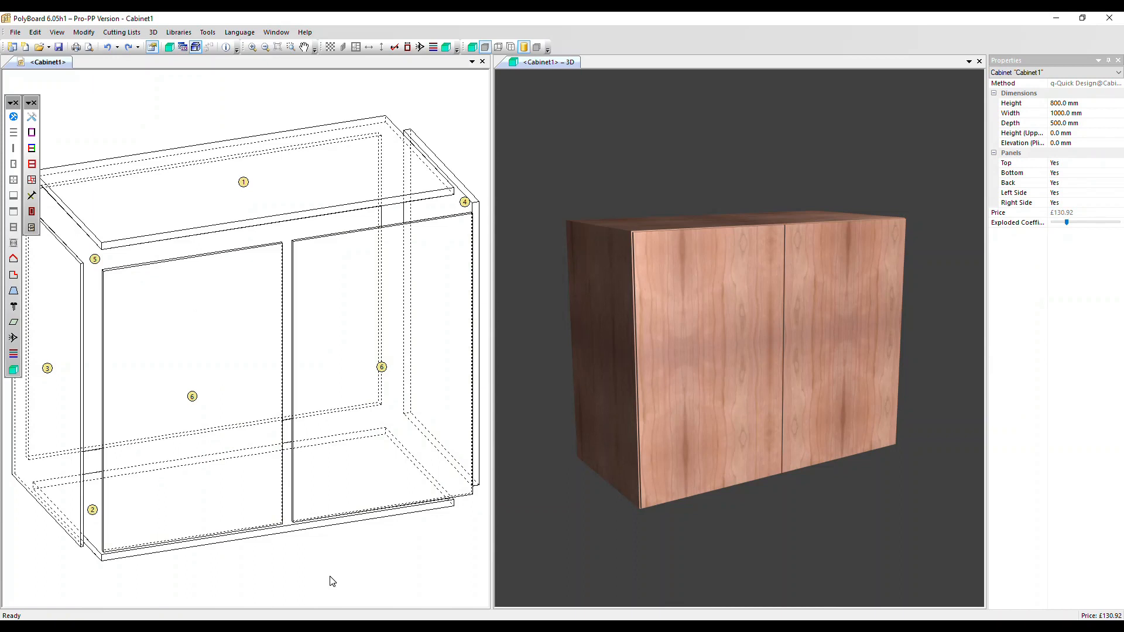
# Select the double door in the 2D view to display its properties.
pyautogui.click(226, 348)
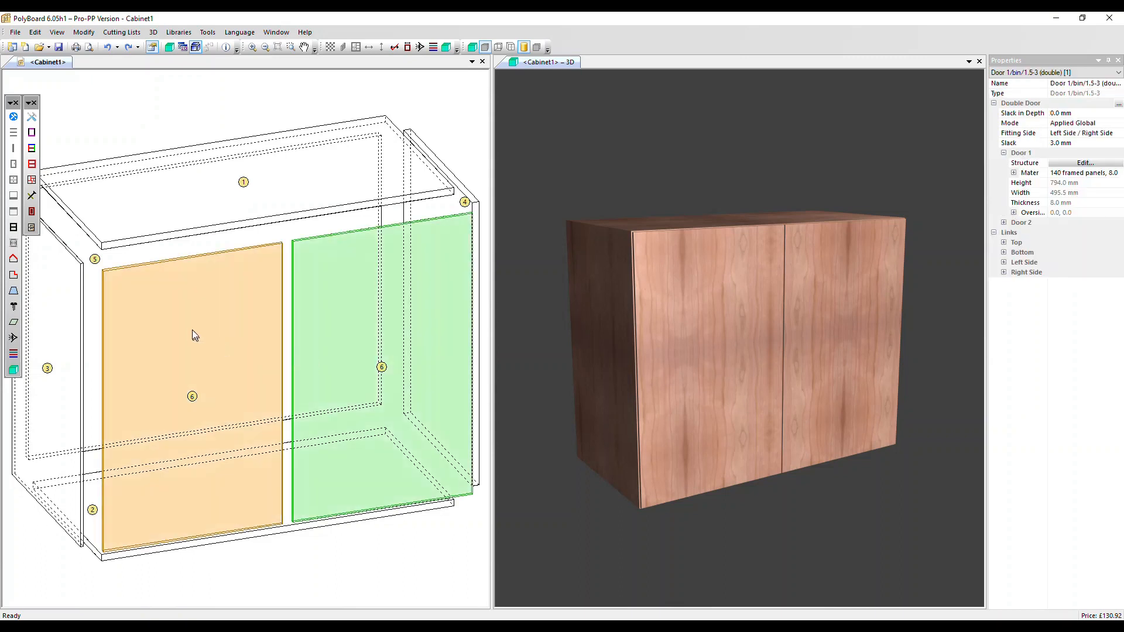
pyautogui.moveTo(225, 336)
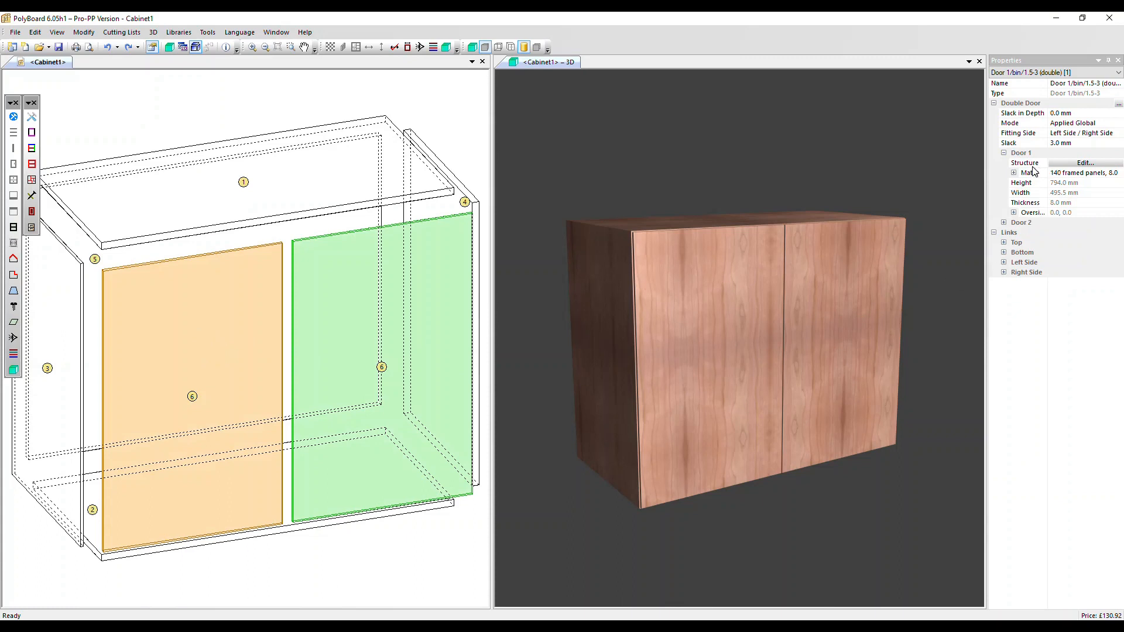
# Rebuild Door 1 as a frame-and-panel assembly with cross-bars, uprights and a central panel.
pyautogui.click(1024, 162)
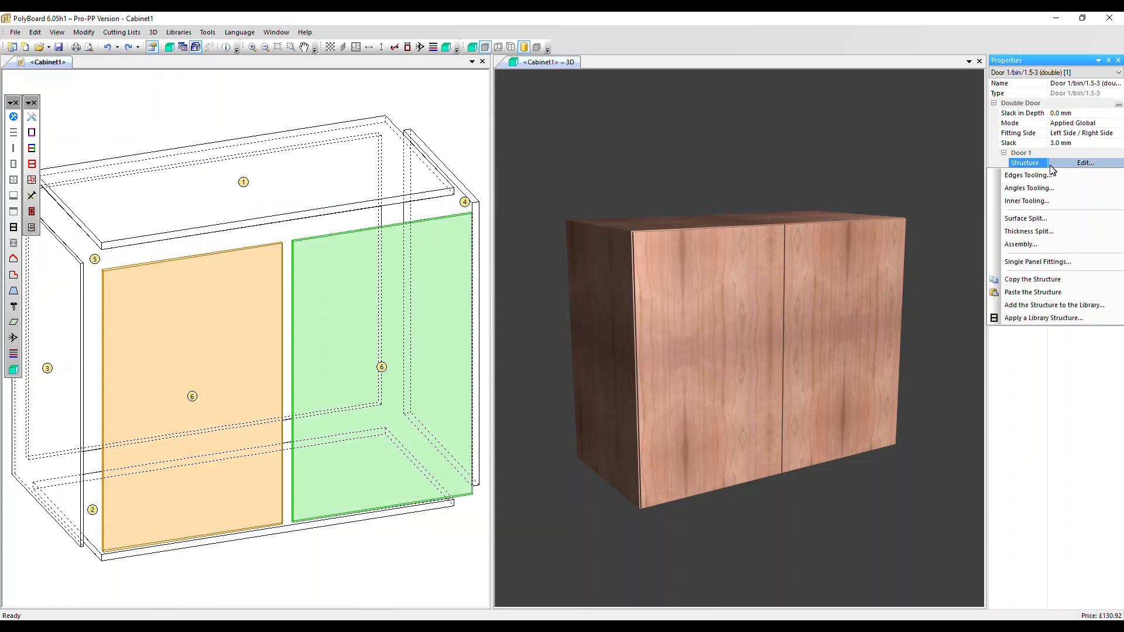
pyautogui.moveTo(1031, 243)
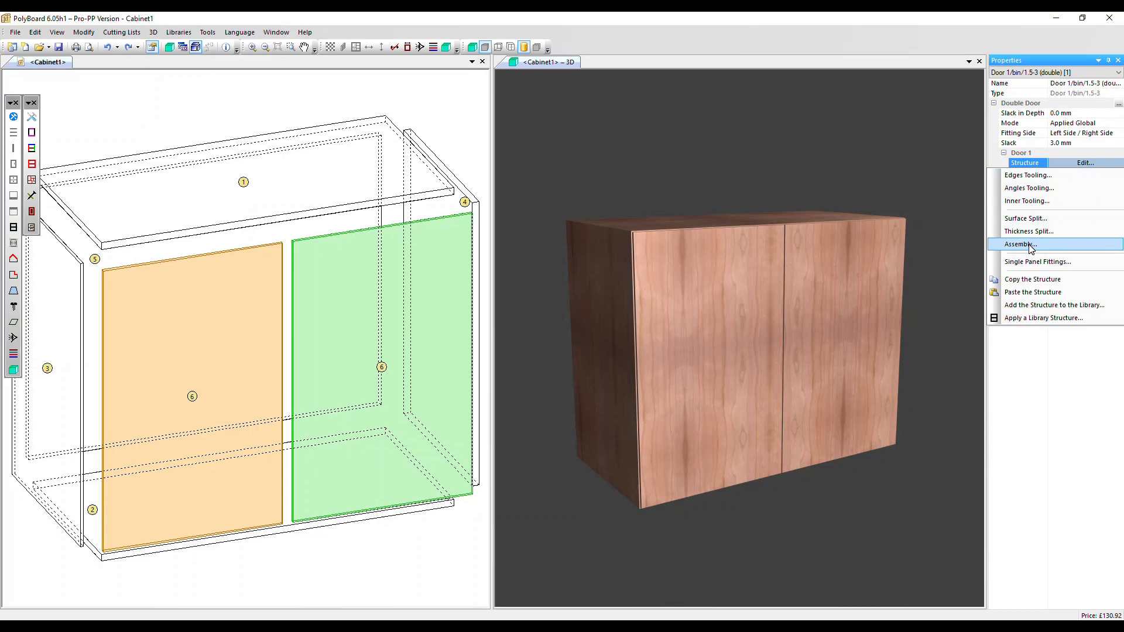
pyautogui.click(1020, 243)
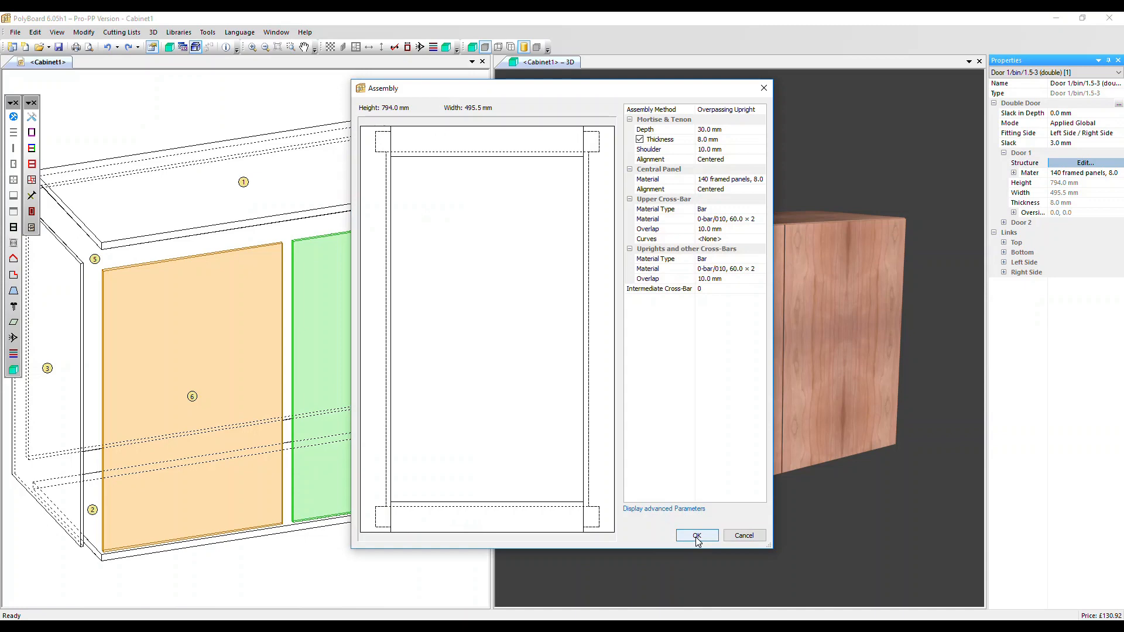
pyautogui.click(695, 535)
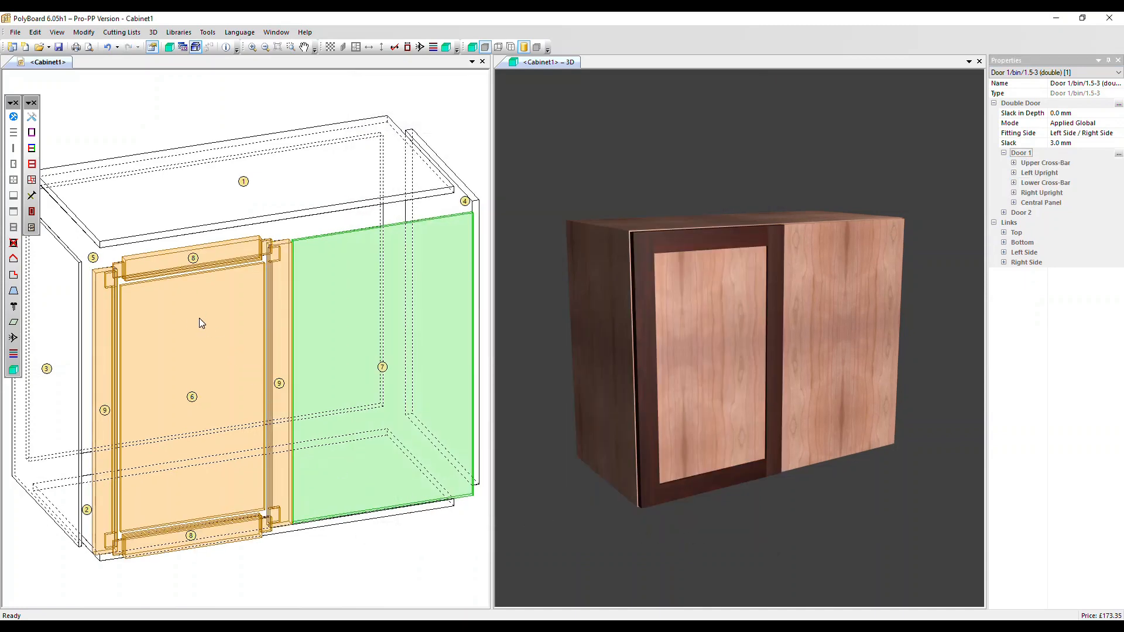
# Rebuild Door 2 as a matching frame-and-panel assembly.
pyautogui.rightClick(200, 323)
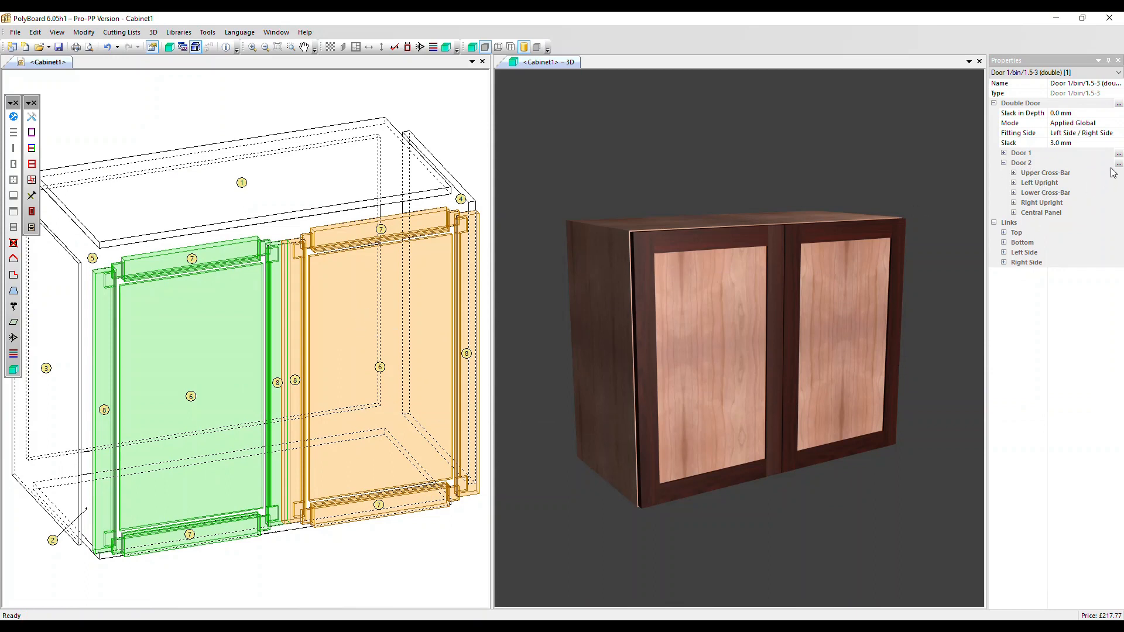
# Rebuild the left side panel as a frame-and-panel assembly matching the doors.
pyautogui.click(1113, 164)
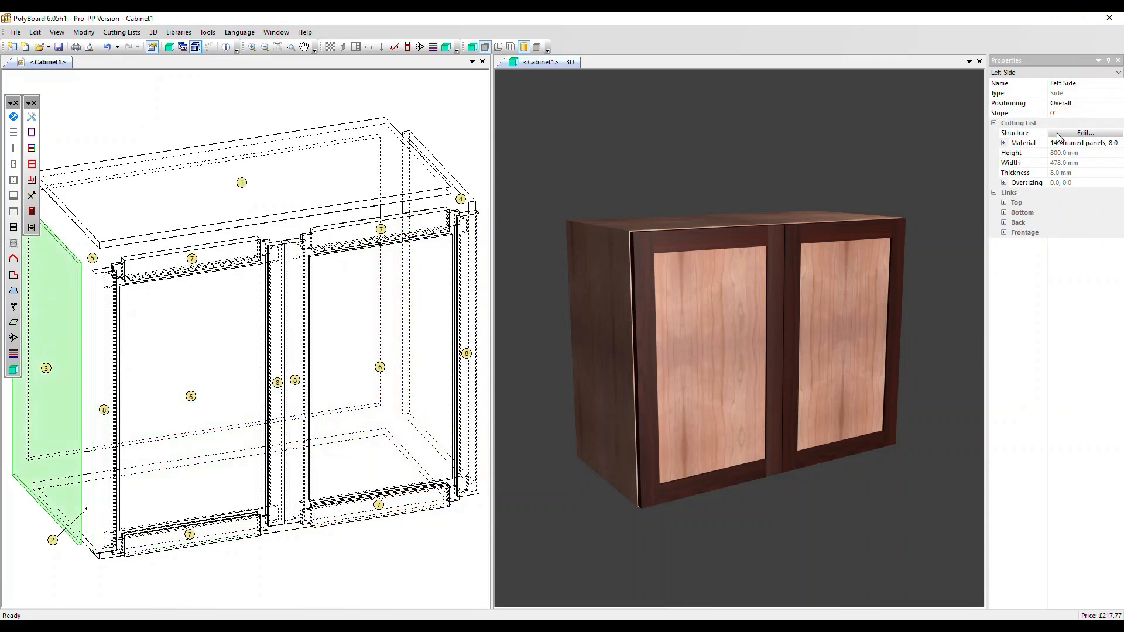
pyautogui.click(1014, 132)
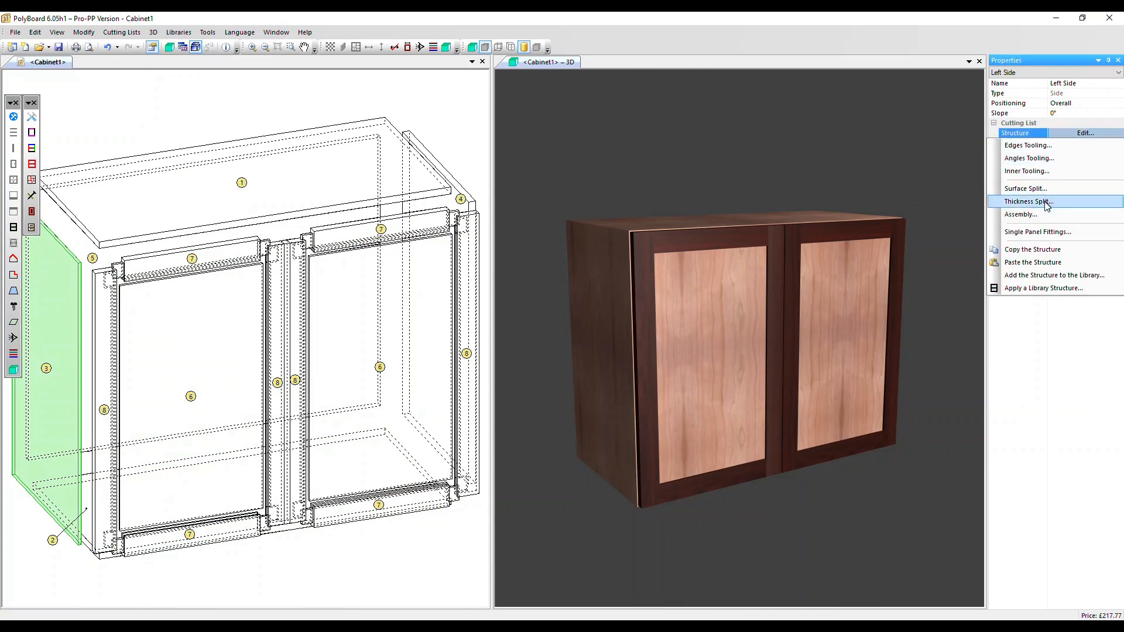
pyautogui.click(1020, 214)
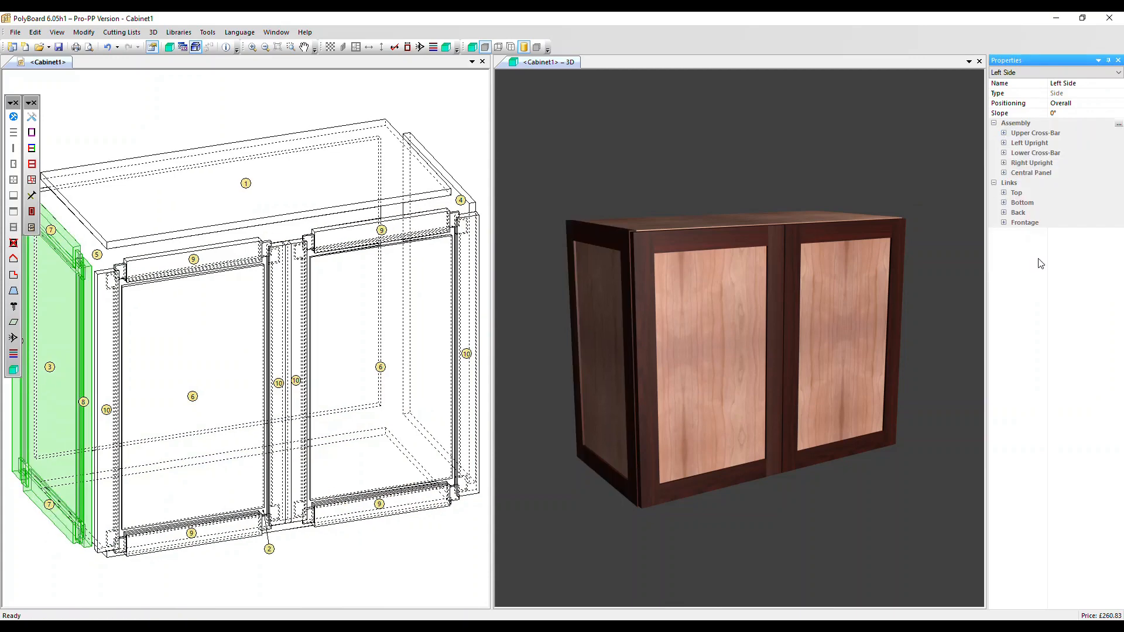